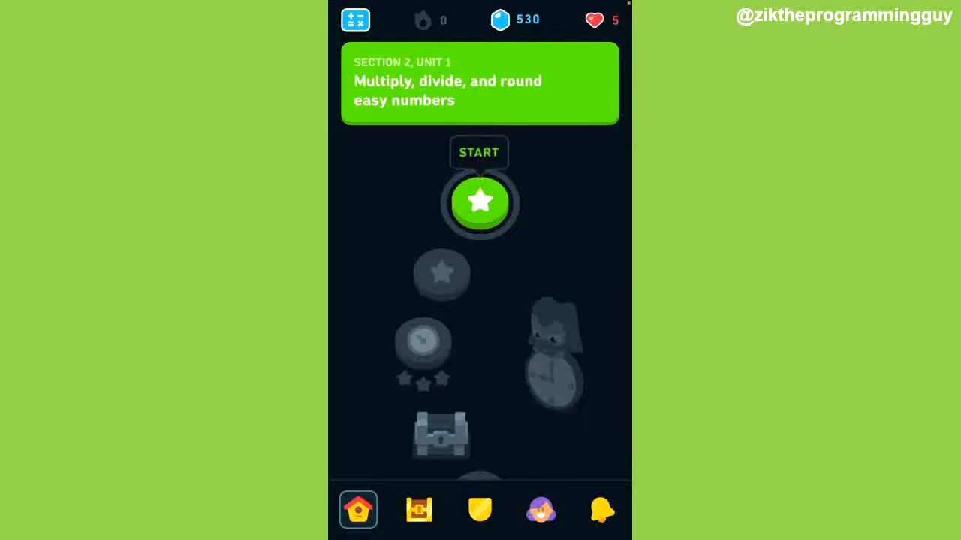
Step: Go from the profile page to Settings and scroll down to the Support section
left_click(540, 510)
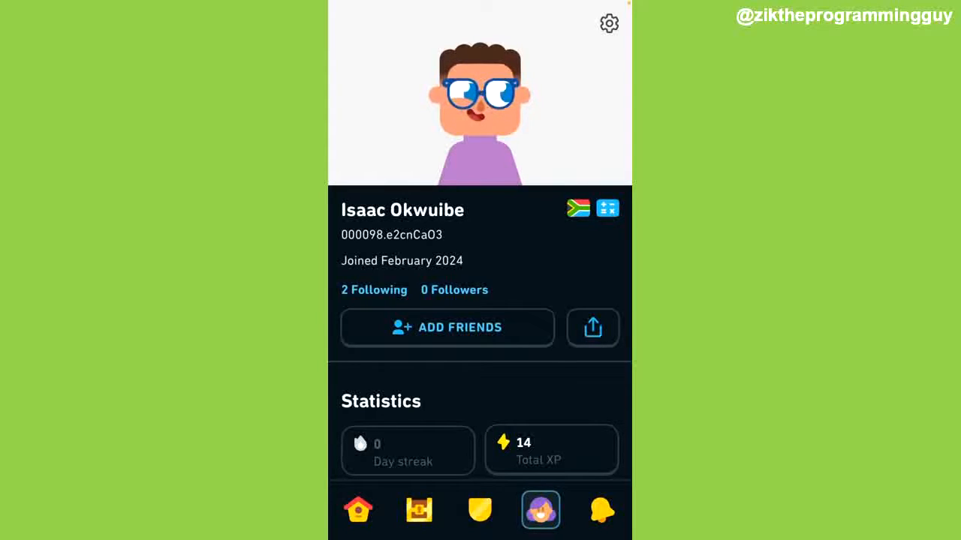
left_click(608, 22)
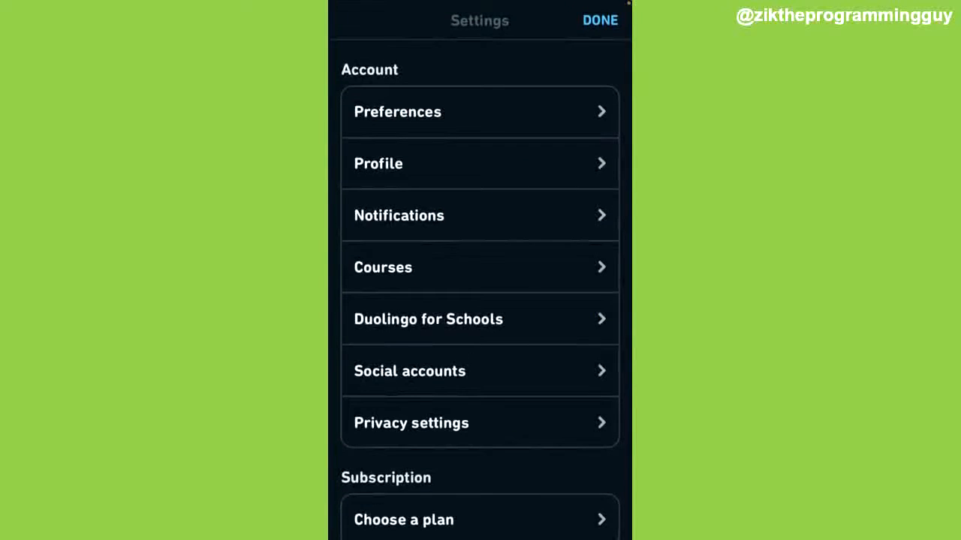
scroll("down", 3)
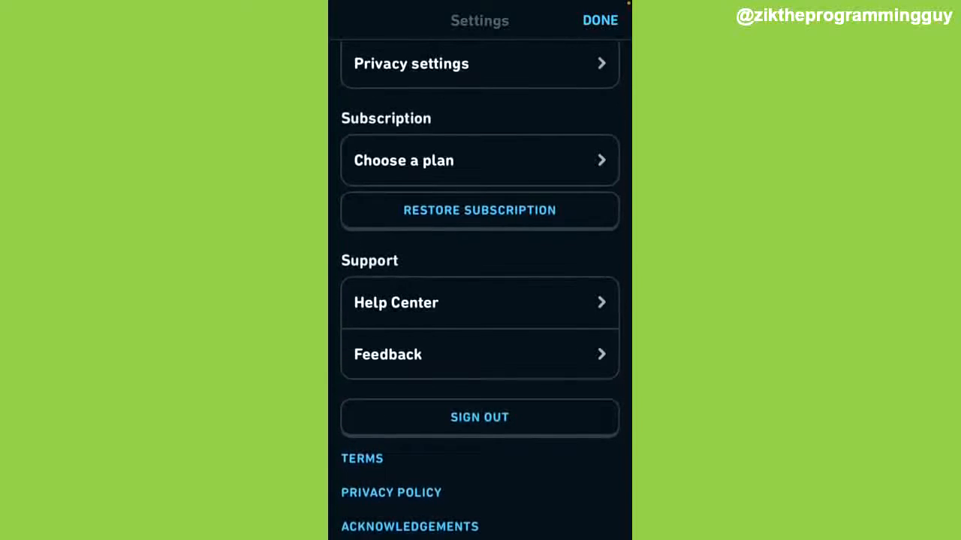
Step: Open Help Center under Support and scroll the FAQ to Submit Bug Report
left_click(479, 303)
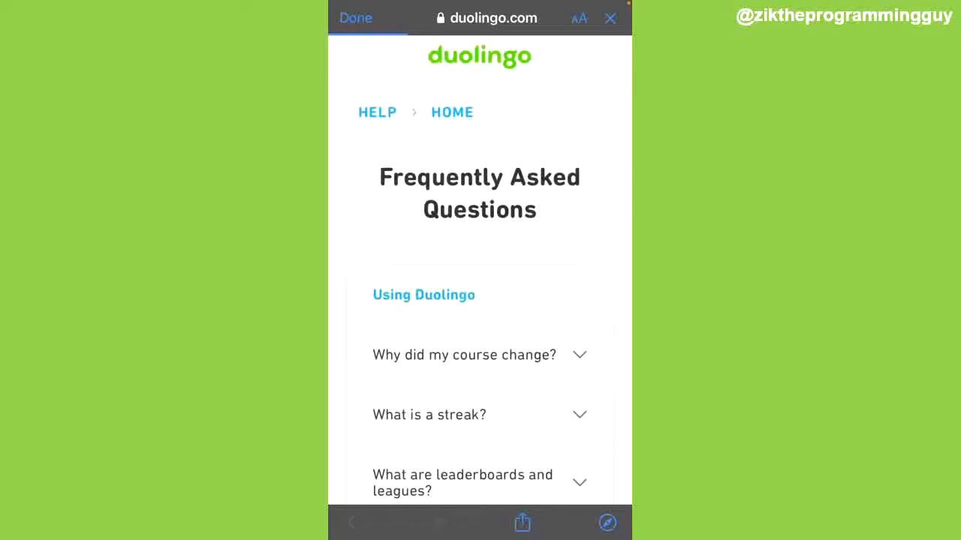
scroll("down", 3)
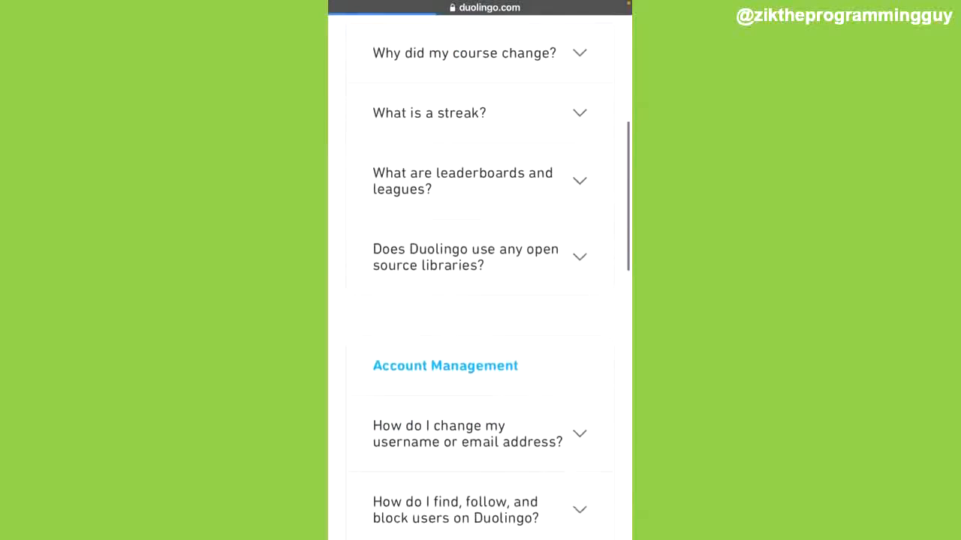
scroll("down", 3)
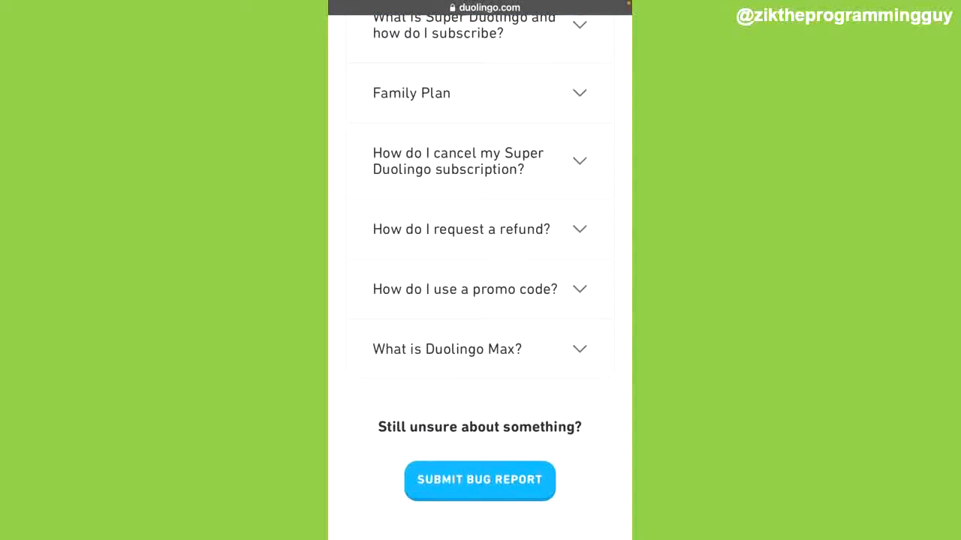
Step: Open Submit Bug Report, enter the email address and subject 'Change age on my account'
left_click(480, 481)
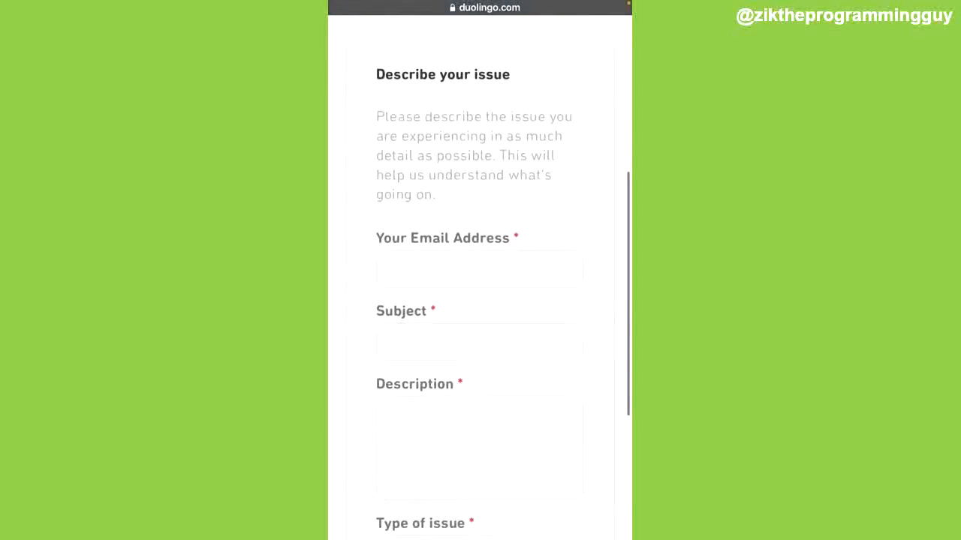
left_click(478, 270)
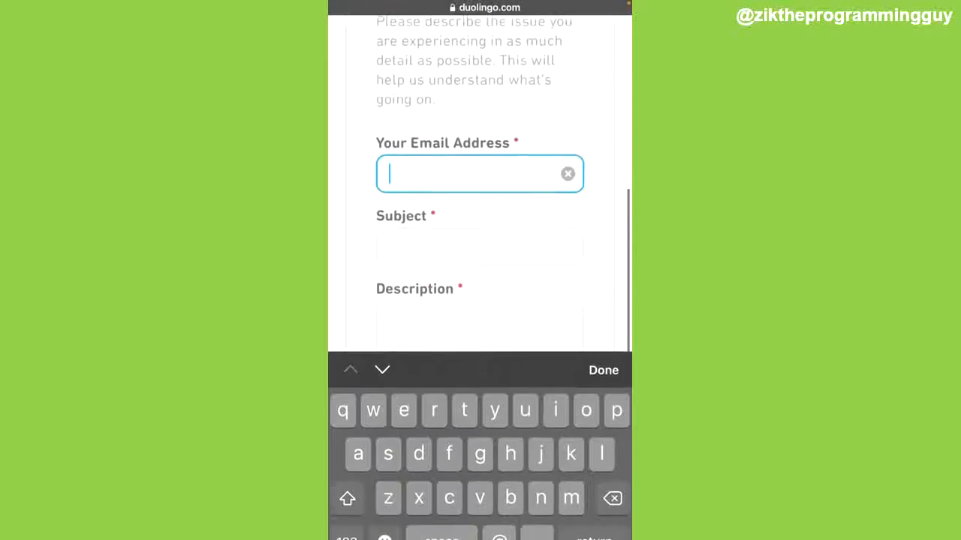
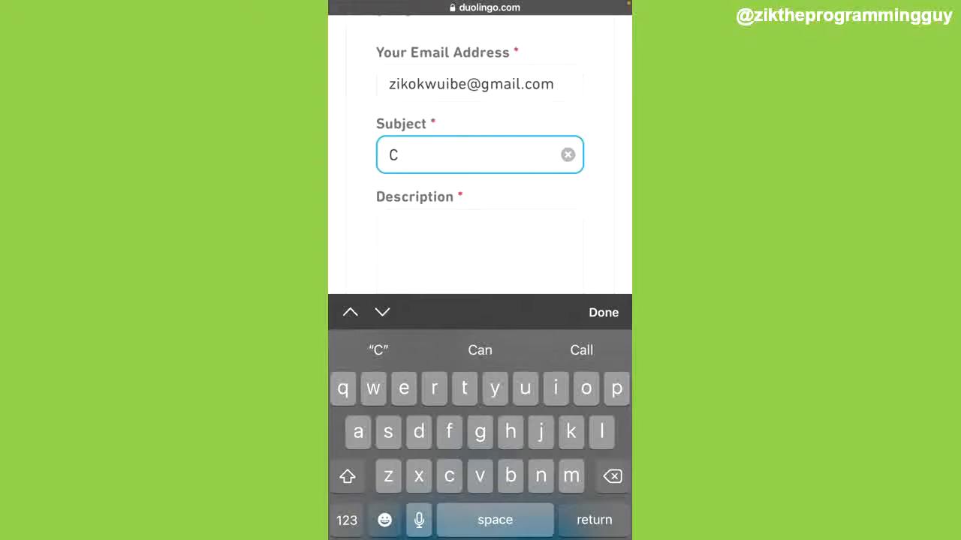
type("hange age on my account")
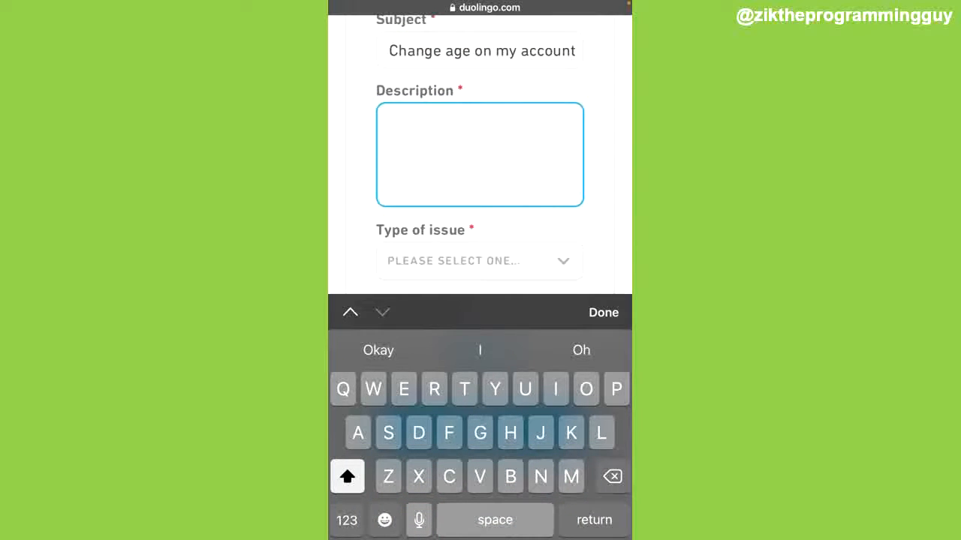
Step: Enter the description 'I want to change my age to 20 on my duolingo account'
type("I wan")
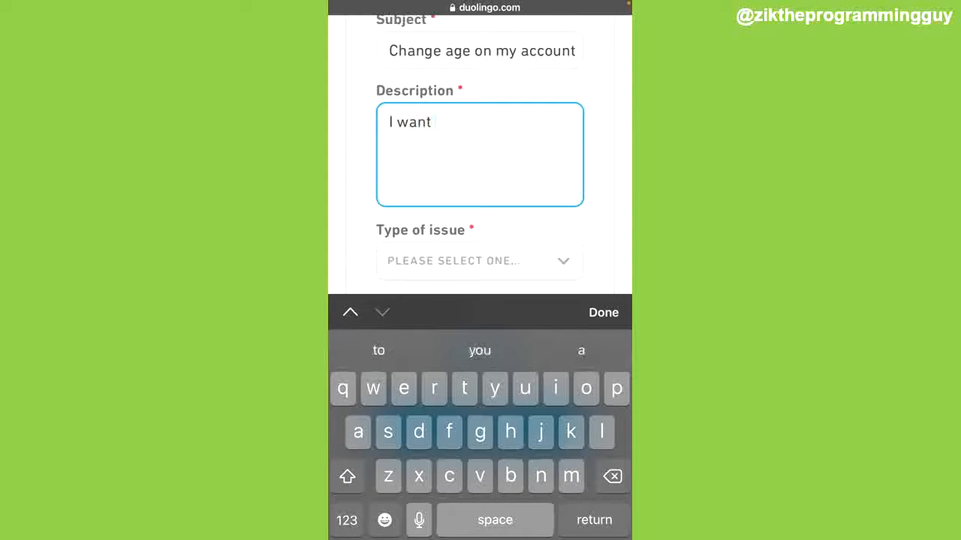
type("to change my")
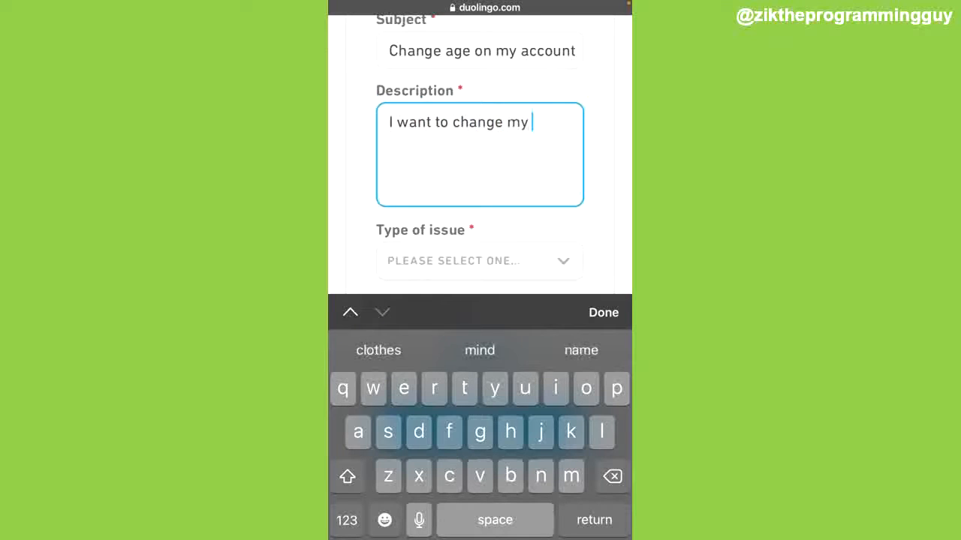
type("age to")
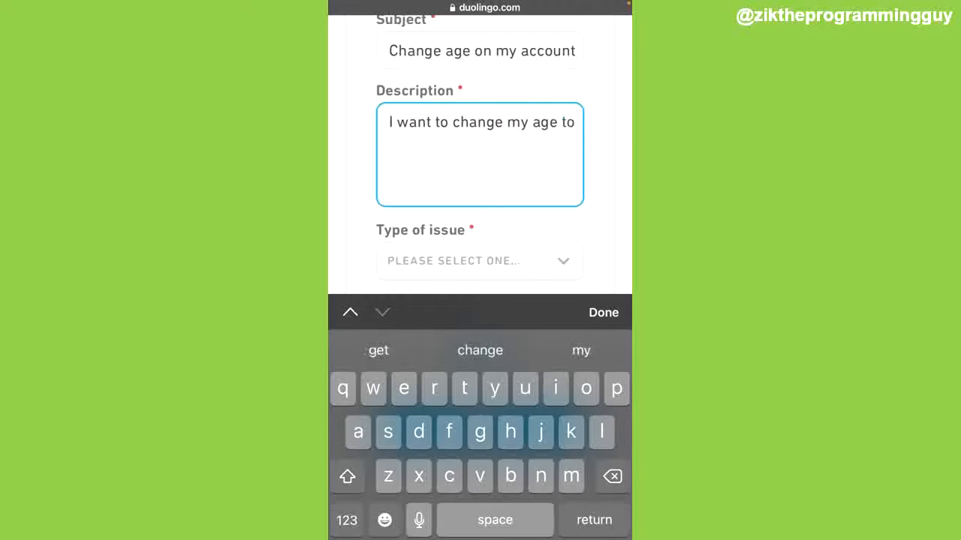
left_click(346, 520)
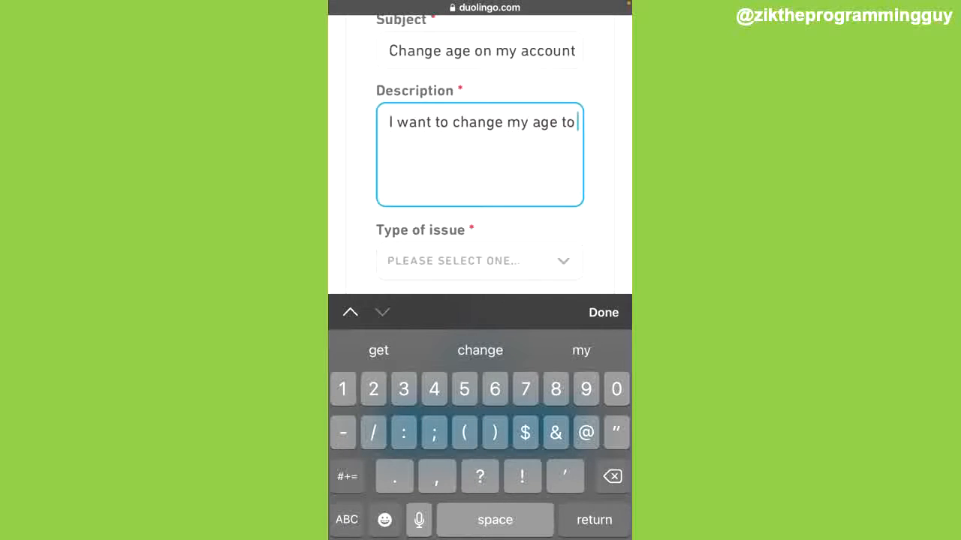
type("20")
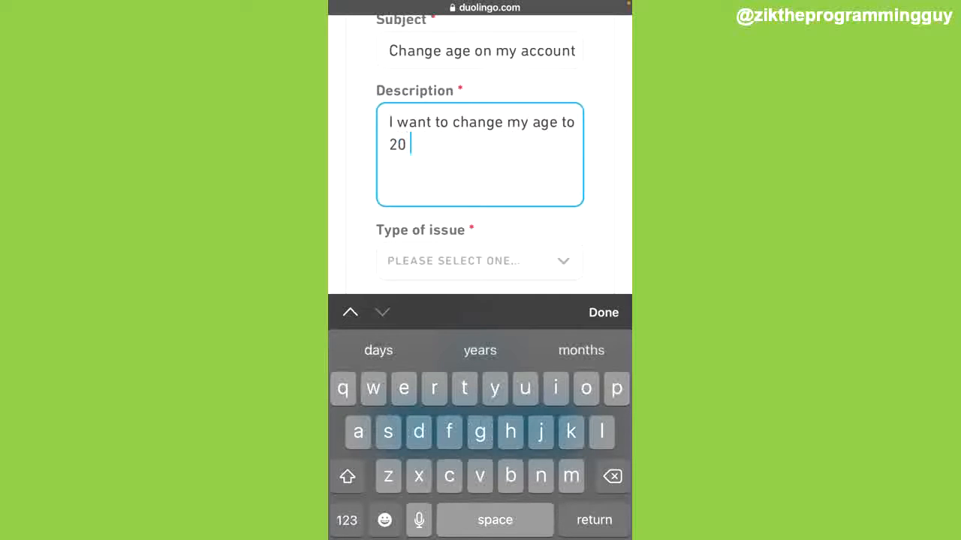
type("on my duolingo")
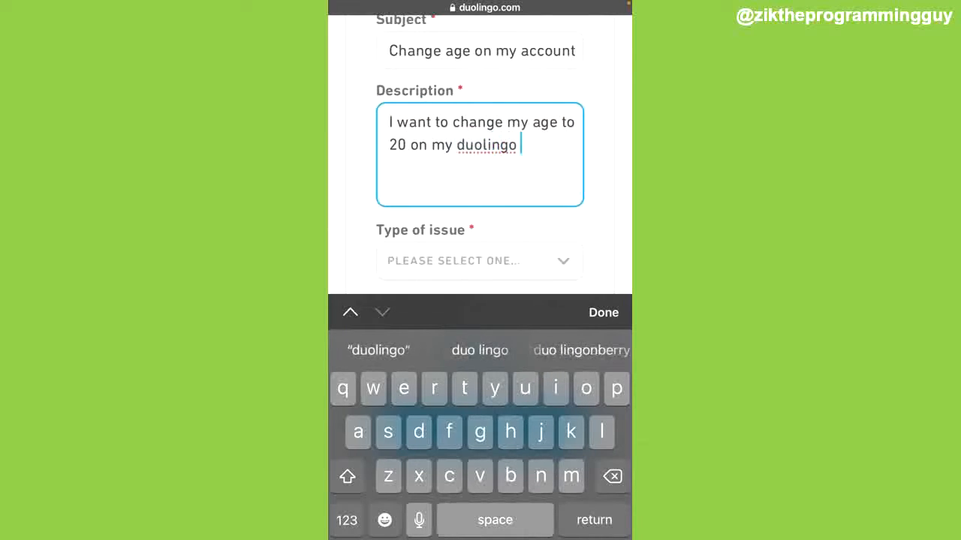
type("acc")
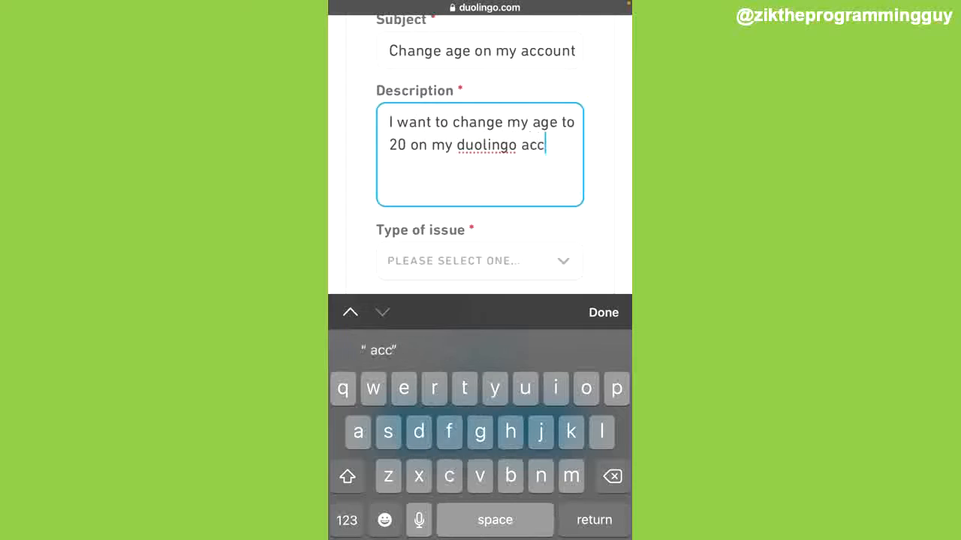
type("ount")
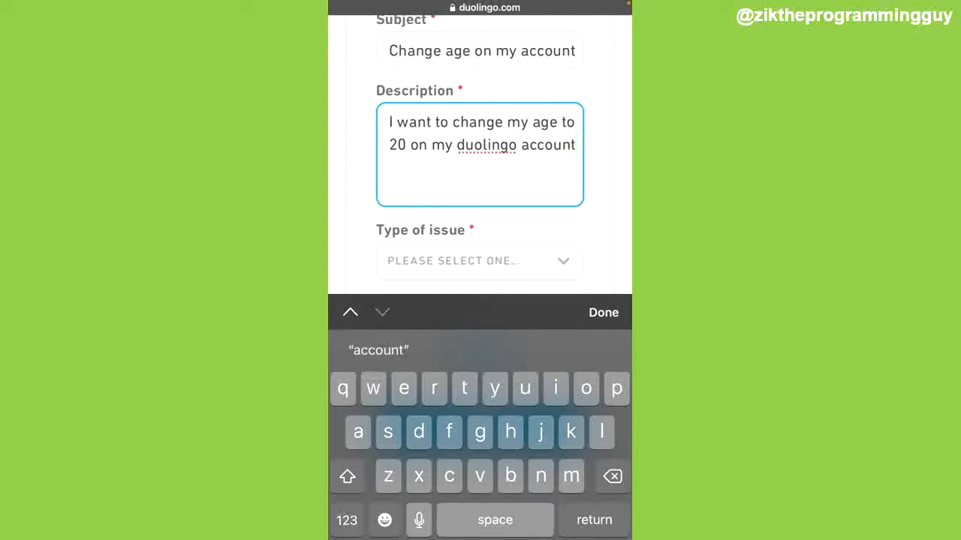
Step: Choose Other bug from the Type of issue dropdown
scroll("up", 3)
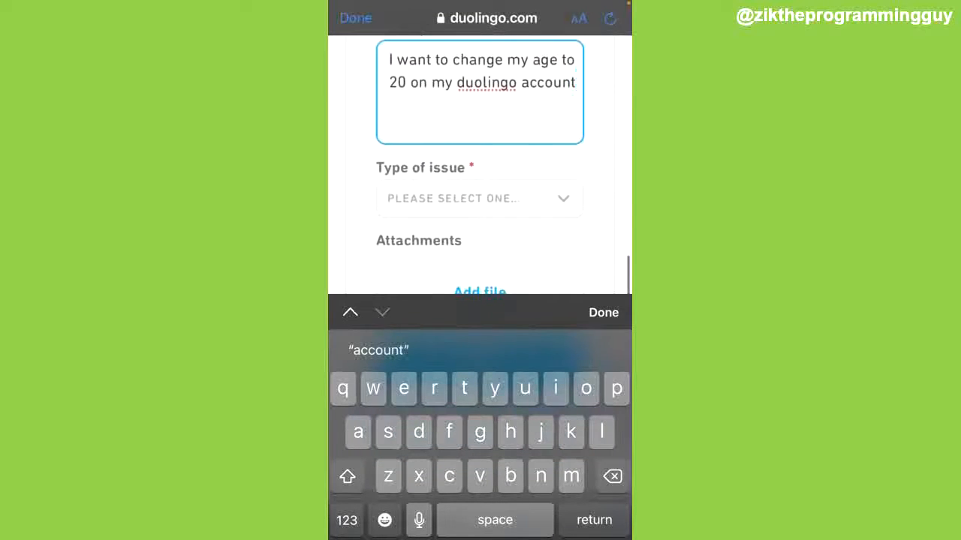
left_click(478, 198)
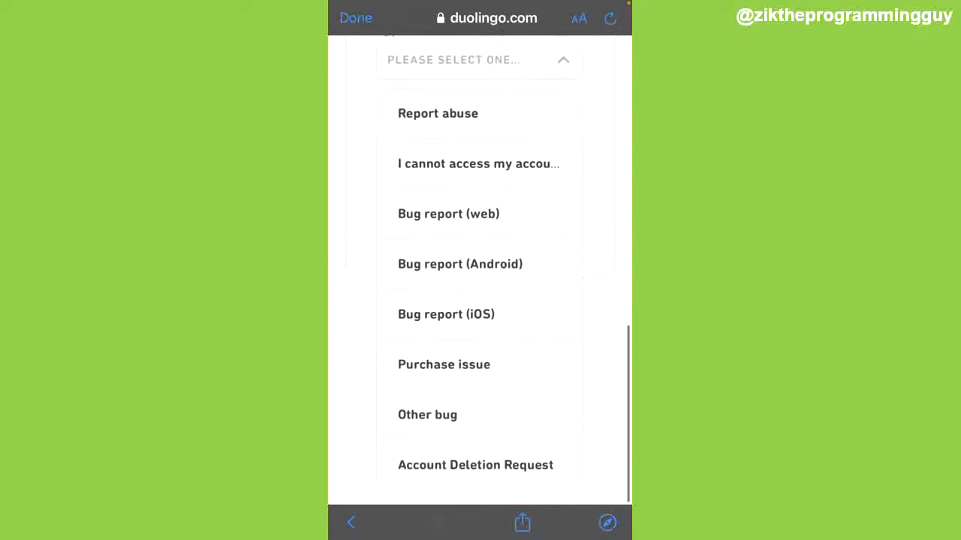
scroll("up", 3)
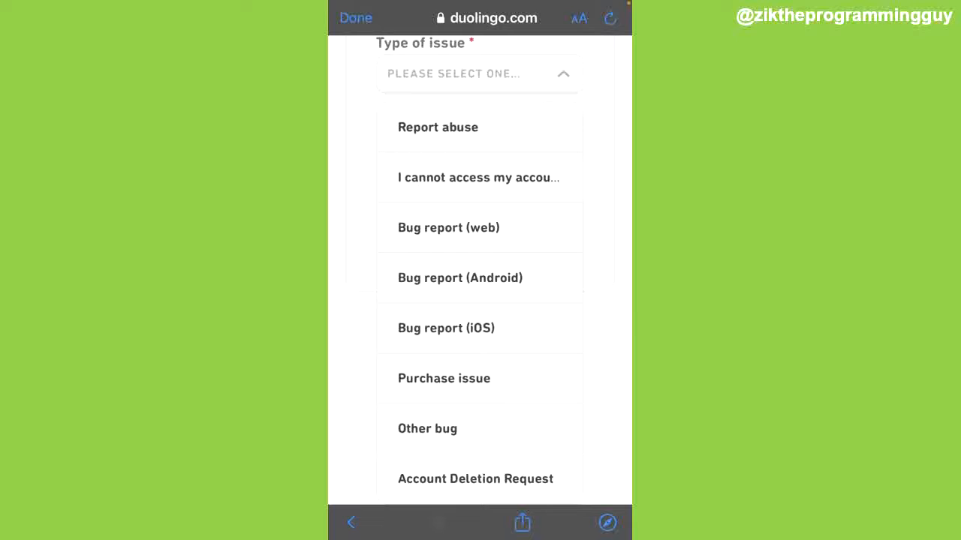
left_click(427, 428)
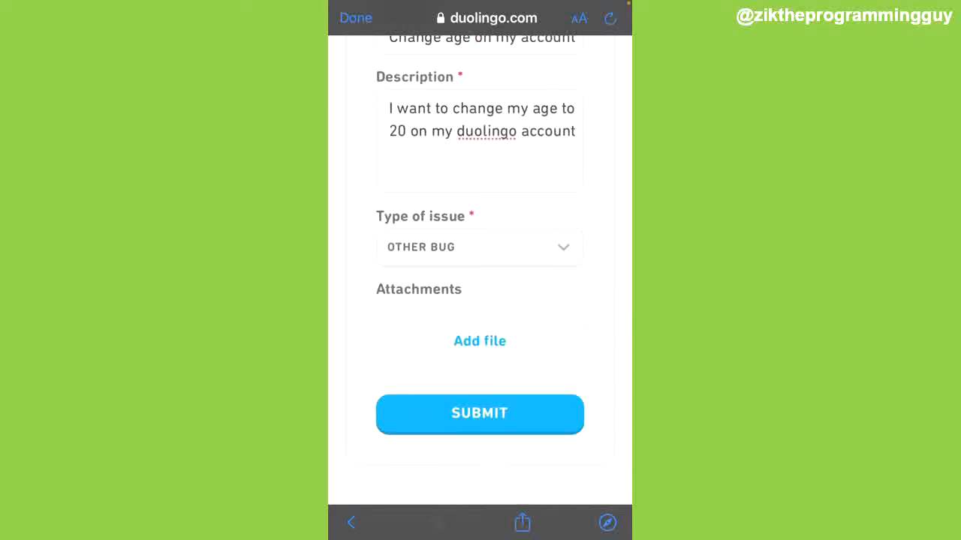